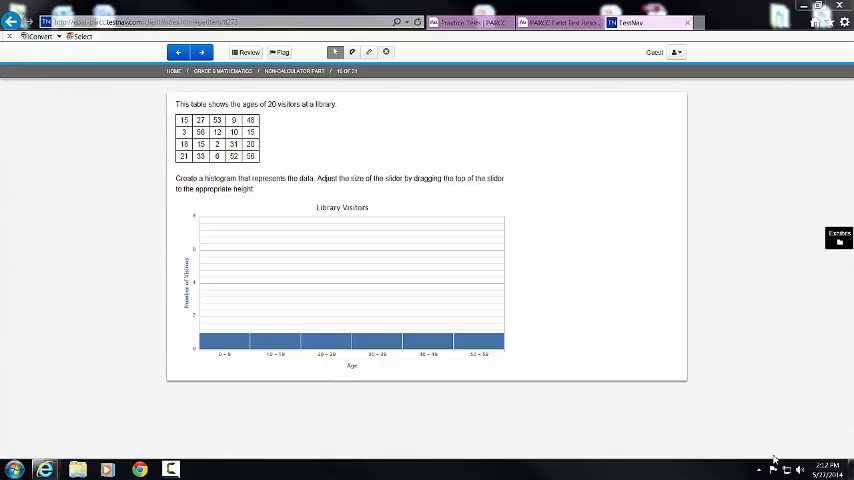
pyautogui.moveTo(784, 448)
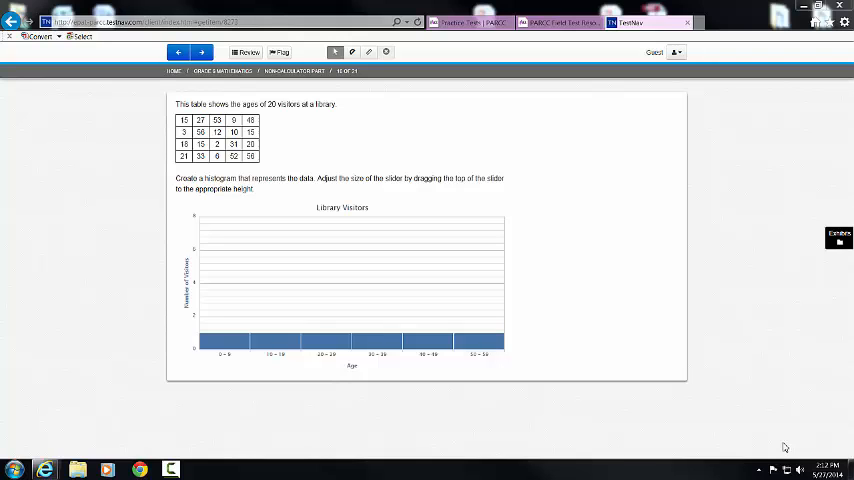
pyautogui.moveTo(208, 122)
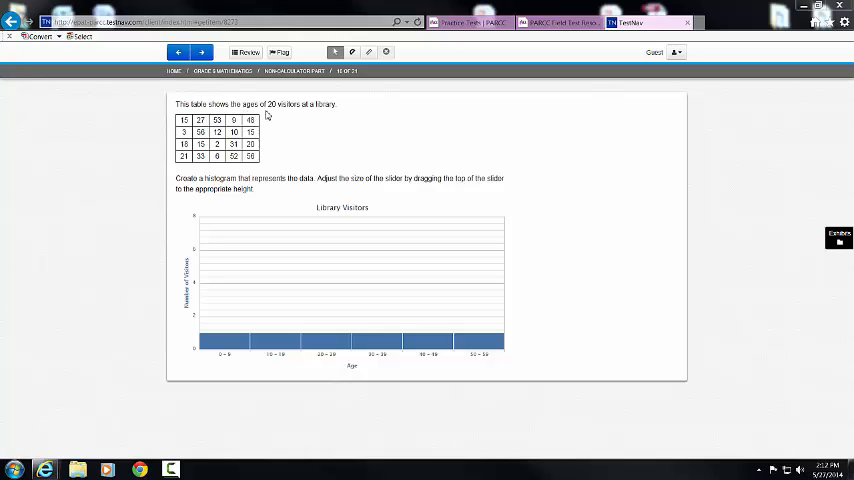
pyautogui.moveTo(308, 120)
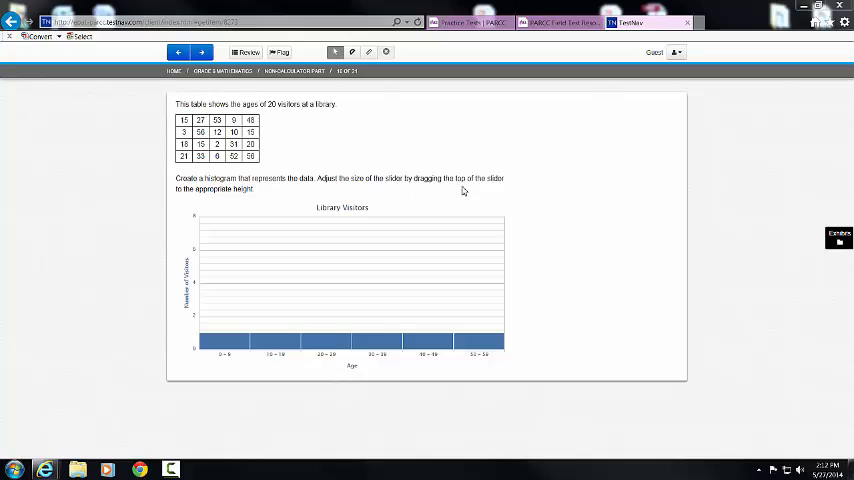
pyautogui.moveTo(318, 204)
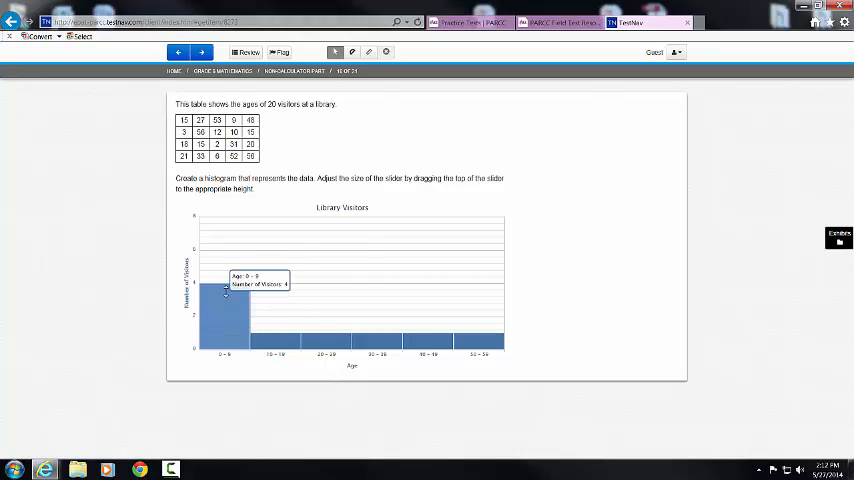
# - Adjust the 0–9 bar up and down several times, then reset it to the bottom
pyautogui.moveTo(222, 290); pyautogui.dragTo(220, 340)
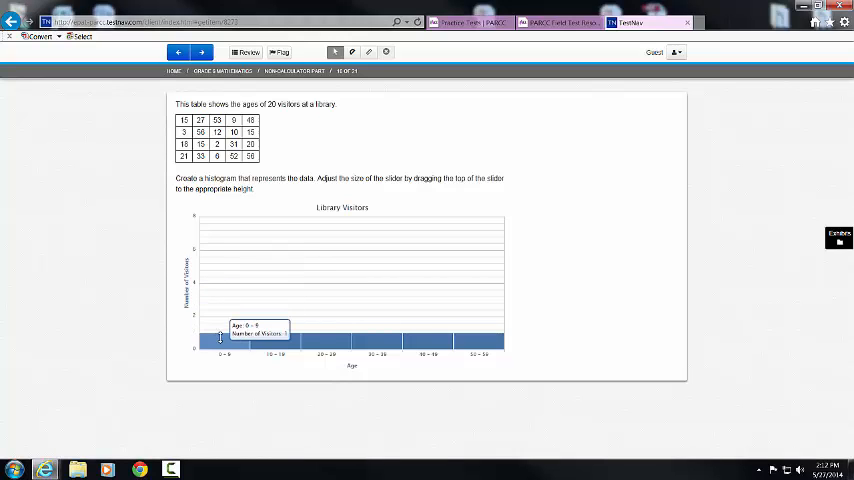
pyautogui.moveTo(220, 338); pyautogui.dragTo(220, 322)
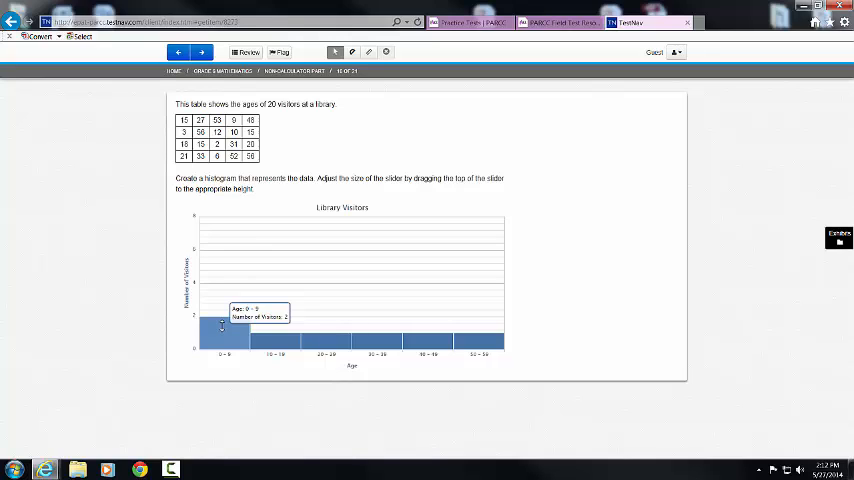
pyautogui.moveTo(224, 328); pyautogui.dragTo(224, 316)
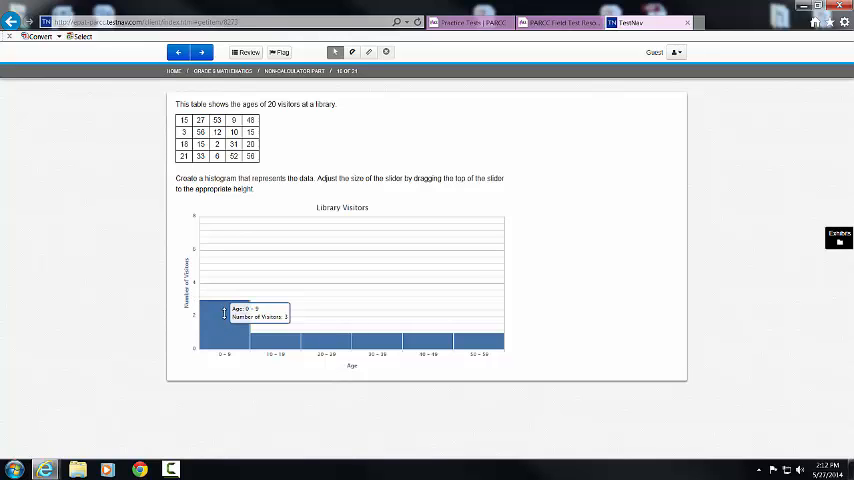
pyautogui.moveTo(224, 316); pyautogui.dragTo(224, 284)
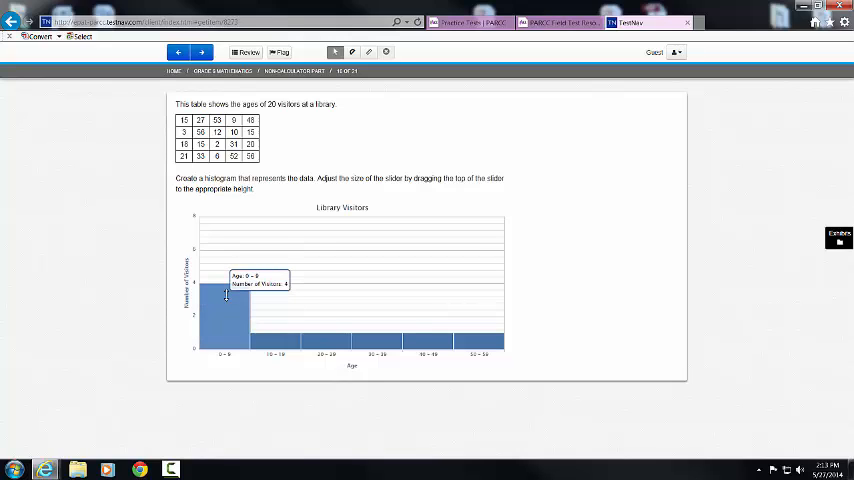
pyautogui.moveTo(224, 292); pyautogui.dragTo(220, 330)
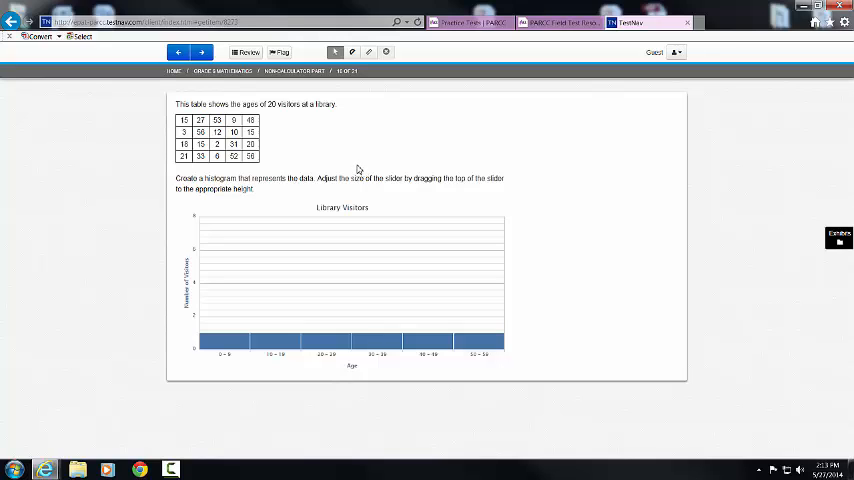
pyautogui.moveTo(300, 236)
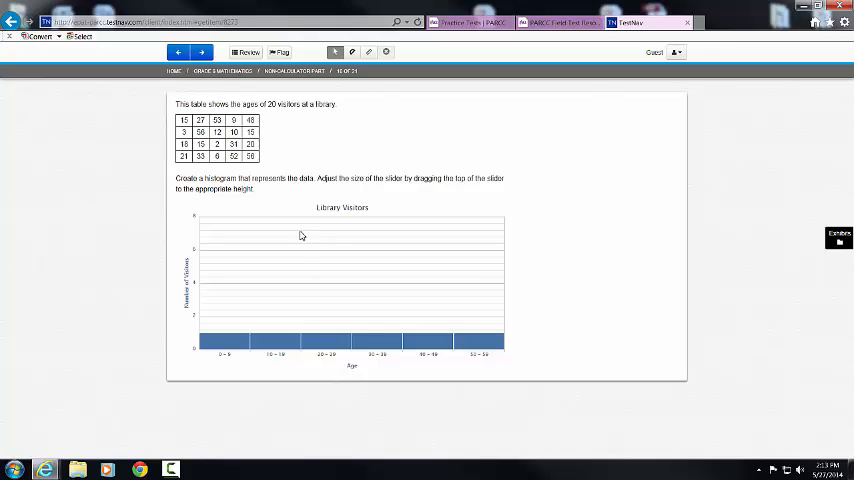
pyautogui.moveTo(232, 366)
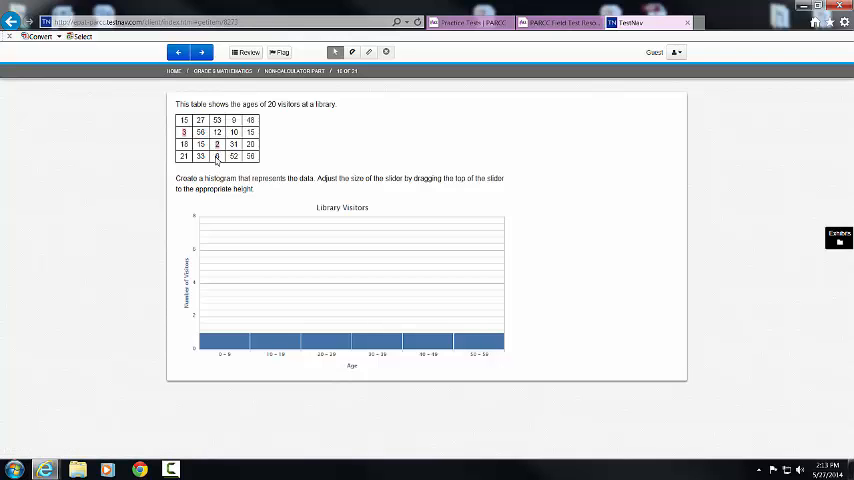
pyautogui.moveTo(216, 150)
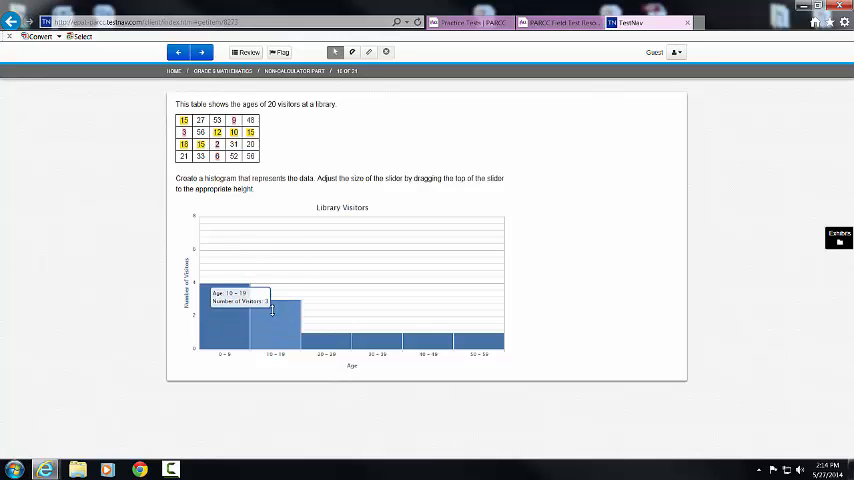
# - Raise the 10–19 bar to its age count, taller than the 0–9 bar
pyautogui.moveTo(276, 310); pyautogui.dragTo(276, 264)
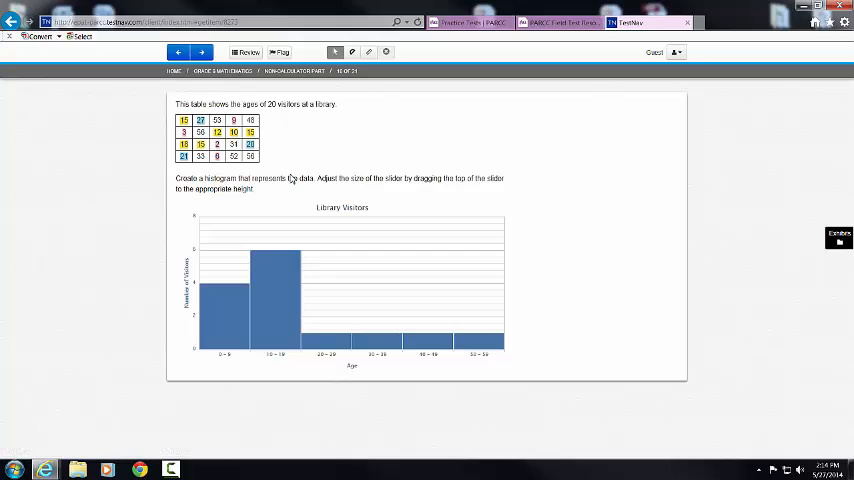
pyautogui.moveTo(220, 168)
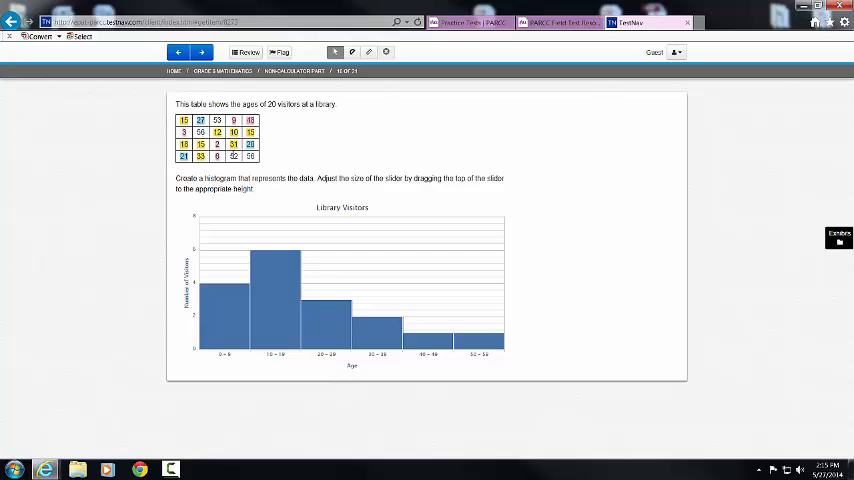
pyautogui.moveTo(470, 344)
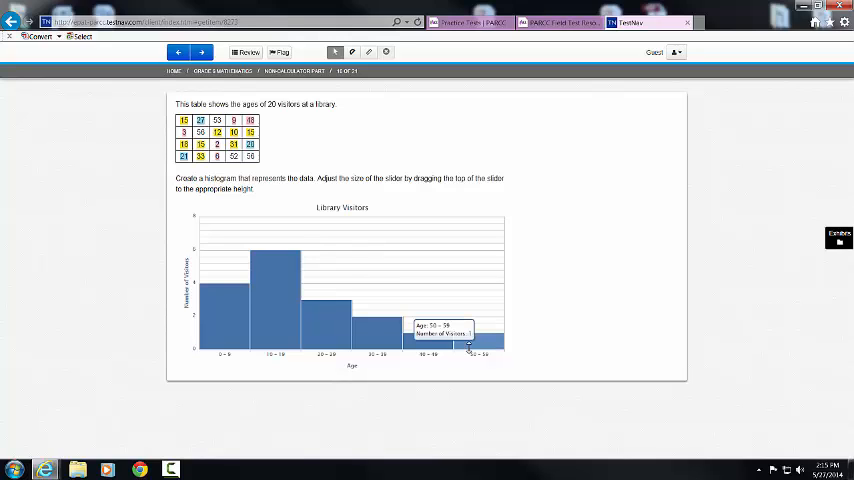
# - Raise the rightmost age-range bar to its count and fine-tune its height
pyautogui.moveTo(468, 348); pyautogui.dragTo(468, 302)
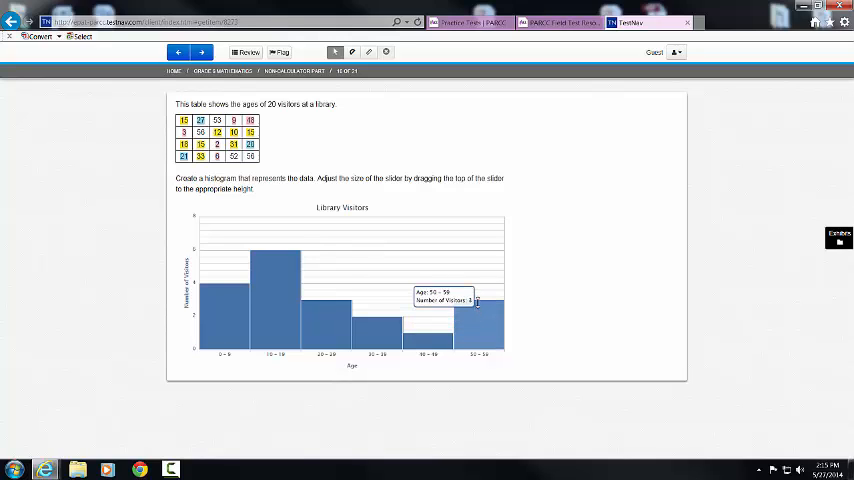
pyautogui.moveTo(478, 300); pyautogui.dragTo(478, 280)
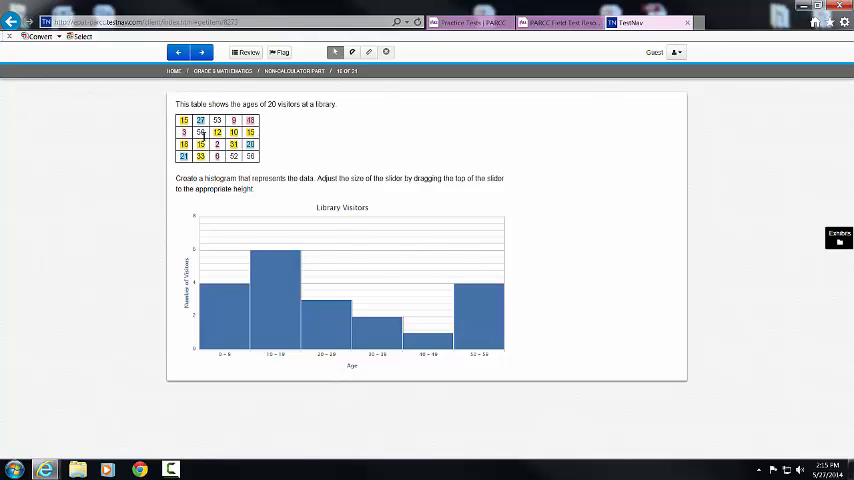